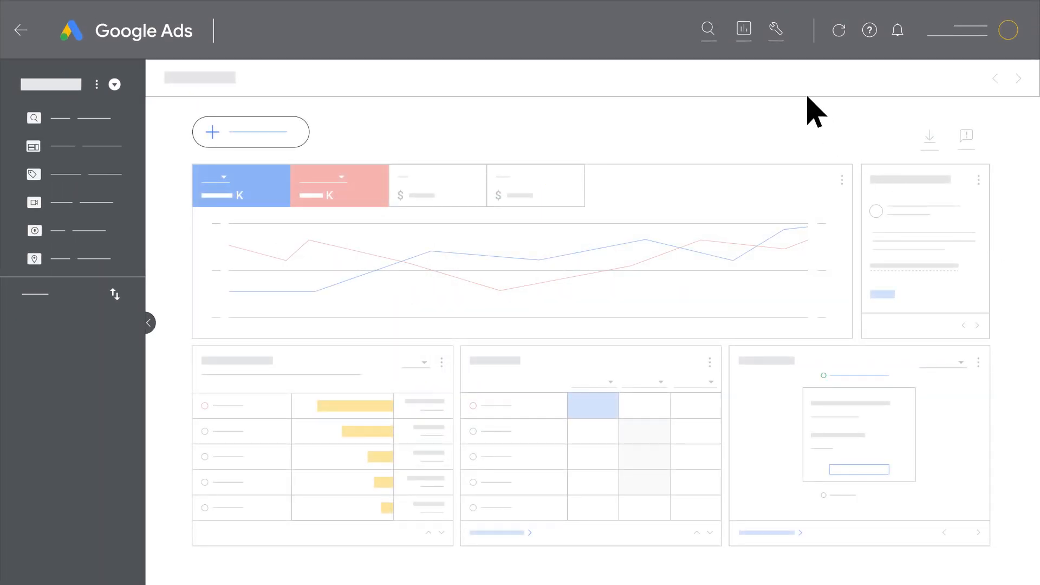
Go from Tools and settings to Business data, landing on the empty Data feeds page
{"action": "left_click", "coordinate": [775, 31]}
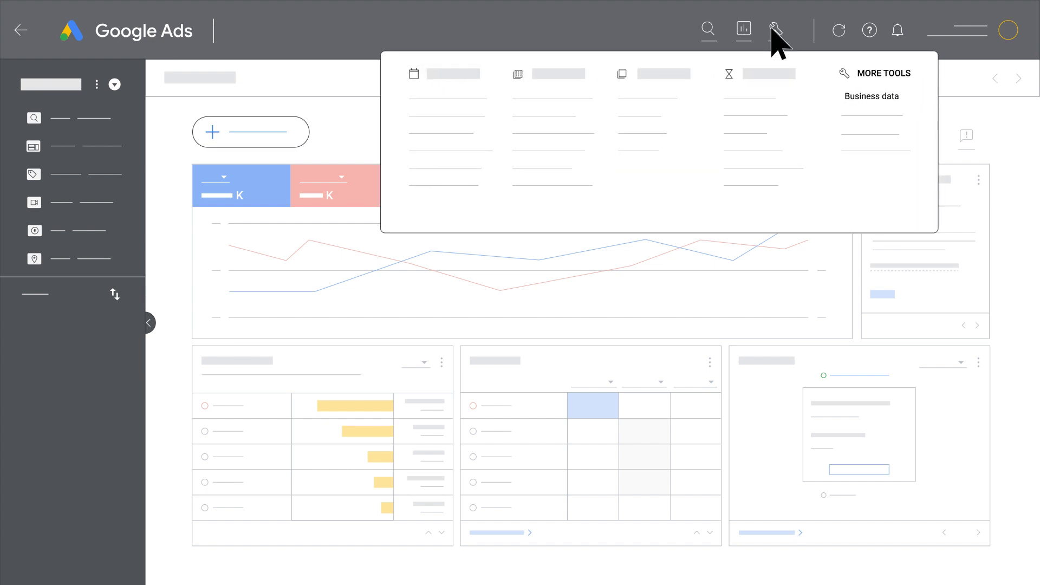
{"action": "mouse_move", "coordinate": [807, 93]}
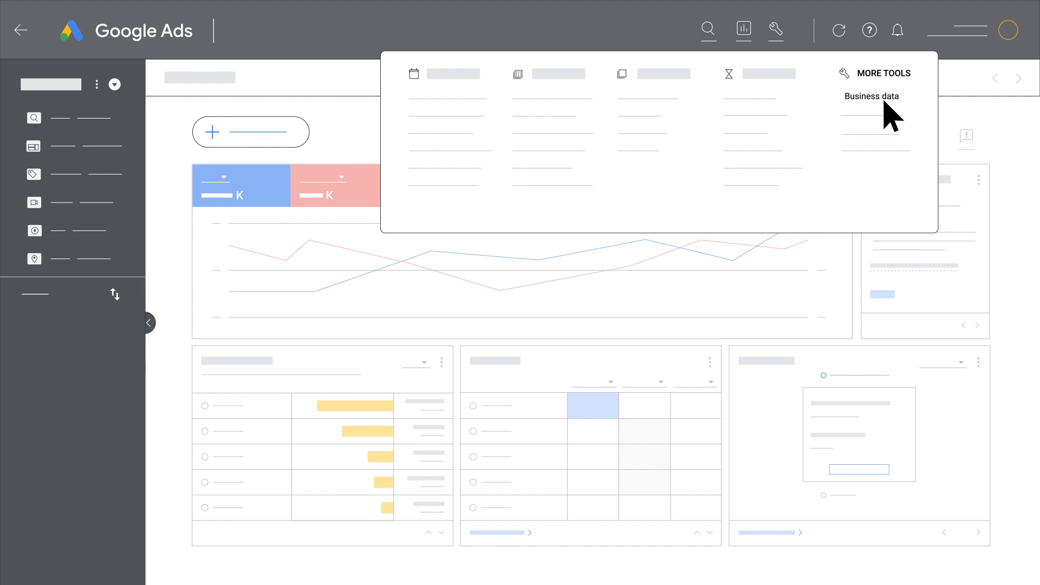
{"action": "left_click", "coordinate": [871, 97]}
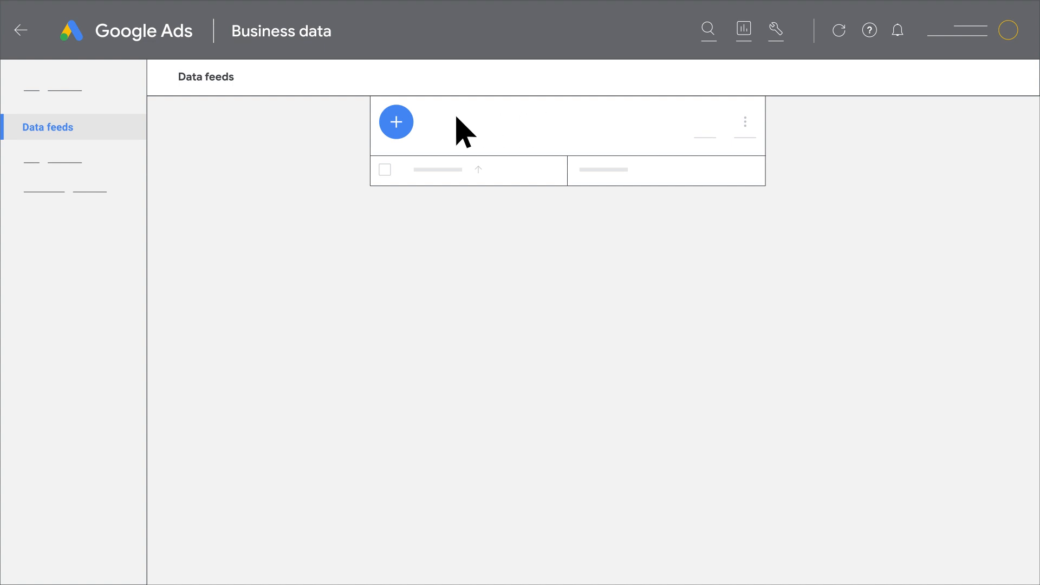
Add a new data feed of type local product feed from the Data feeds page
{"action": "left_click", "coordinate": [396, 123]}
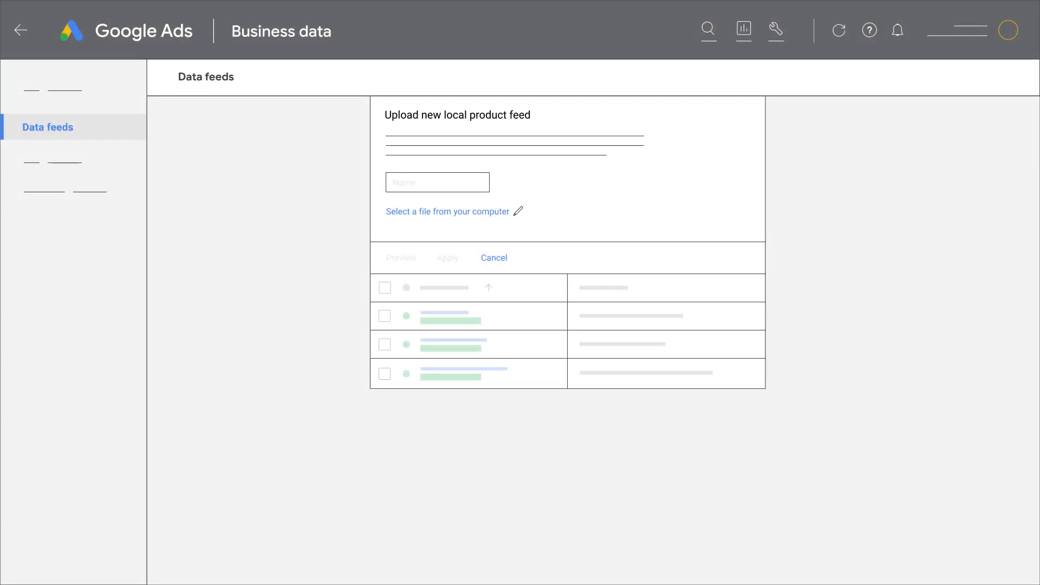
Name the feed 21fall_prod, replacing earlier tries 'product feed 1' and 'feed1'
{"action": "type", "text": "product feed 1"}
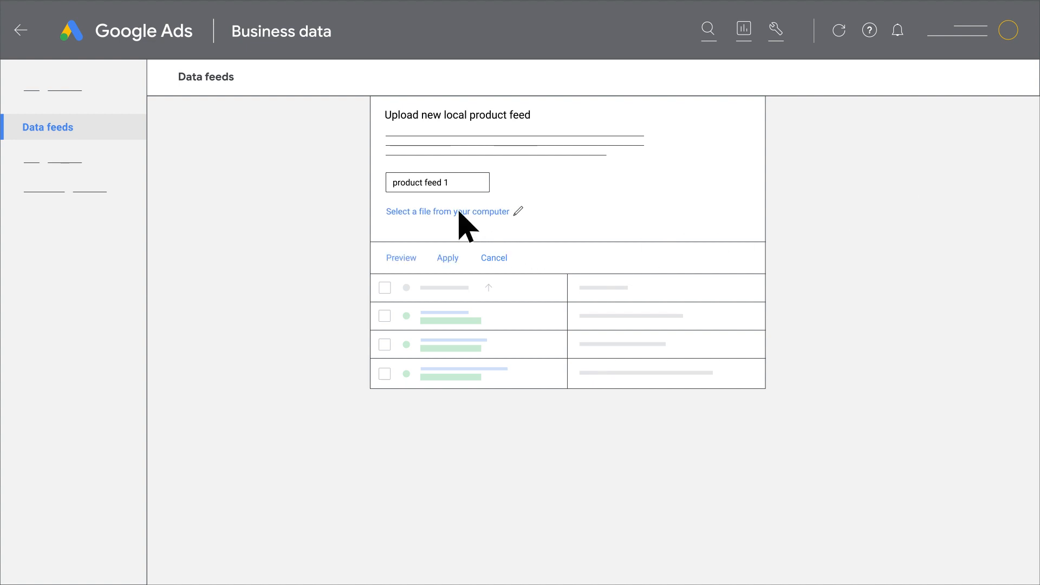
{"action": "left_click", "coordinate": [436, 182]}
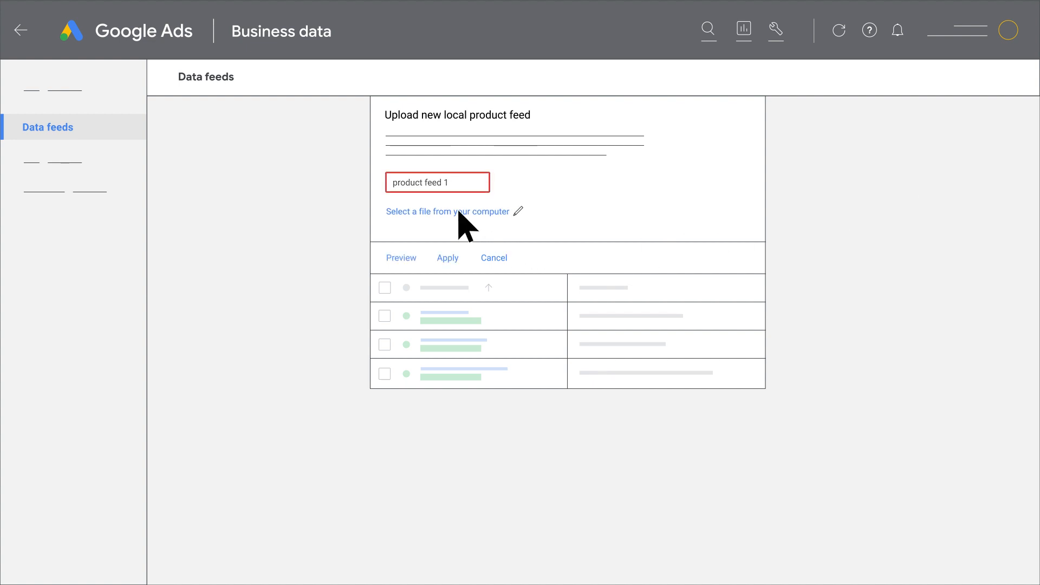
{"action": "type", "text": "feed1"}
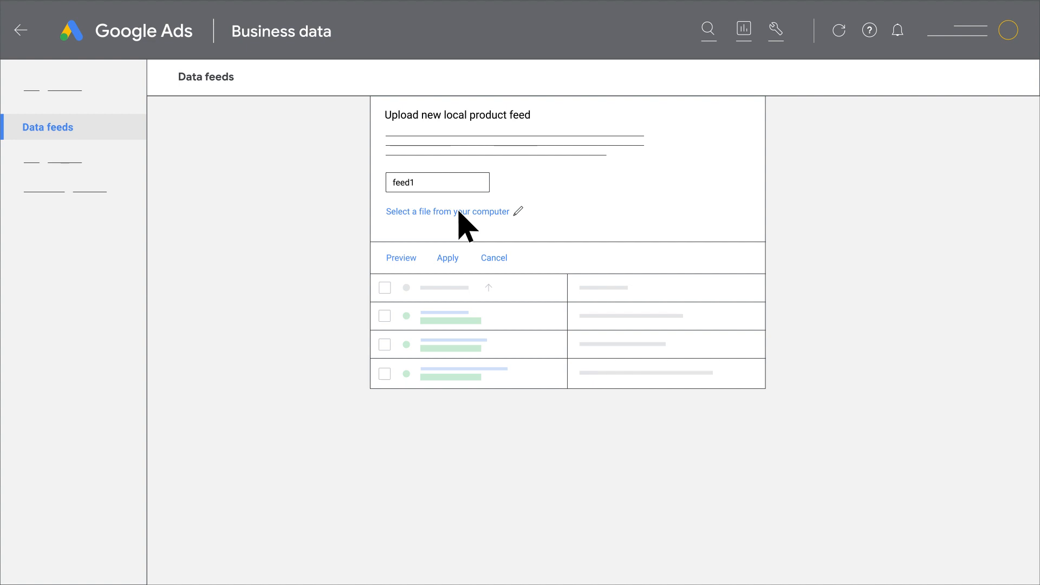
{"action": "left_click", "coordinate": [436, 182]}
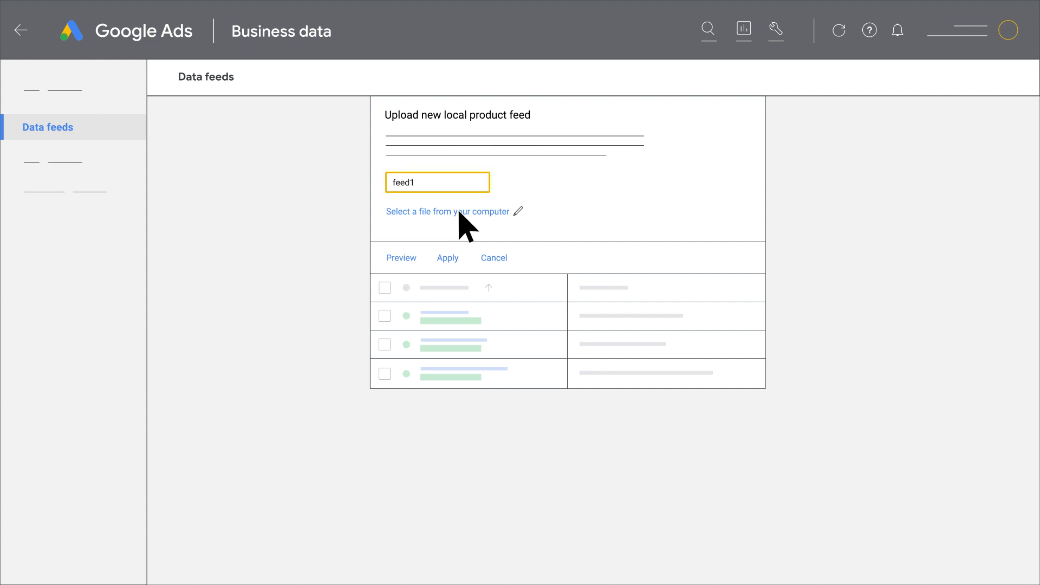
{"action": "type", "text": "21fall_prod"}
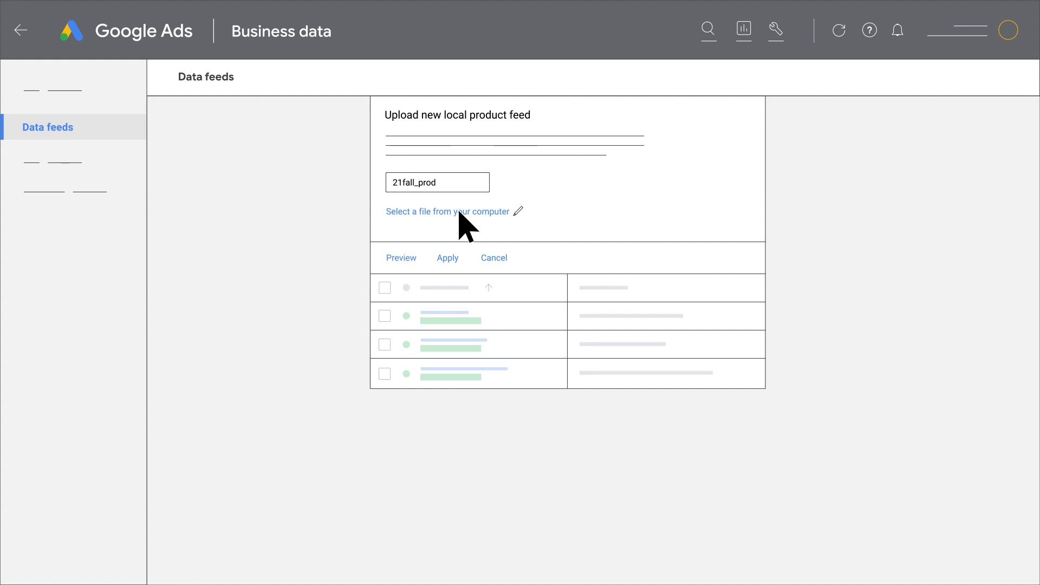
{"action": "mouse_move", "coordinate": [453, 268]}
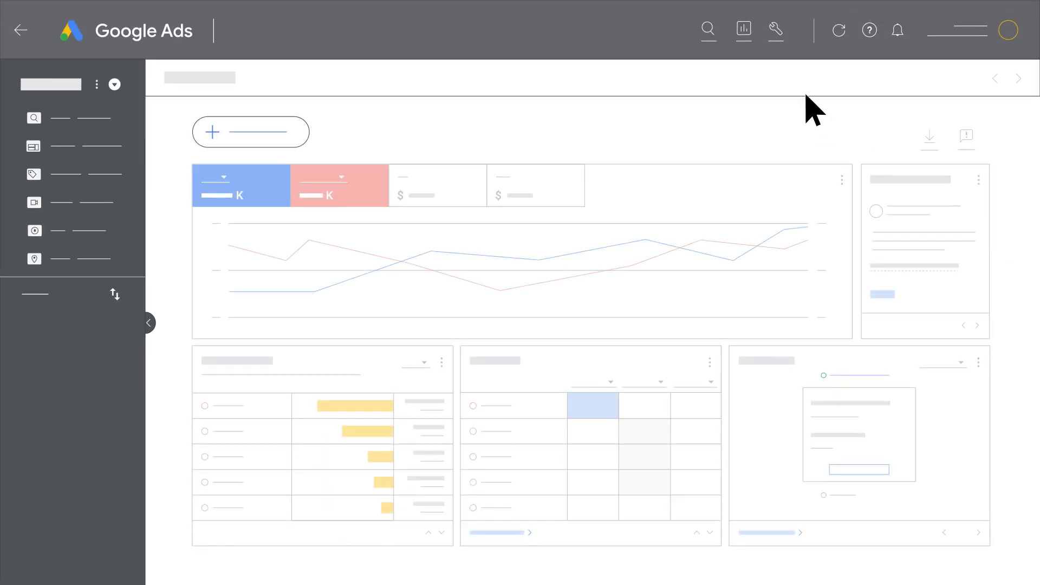
Revisit Business data in Tools and settings and land back on the account Overview
{"action": "left_click", "coordinate": [776, 31]}
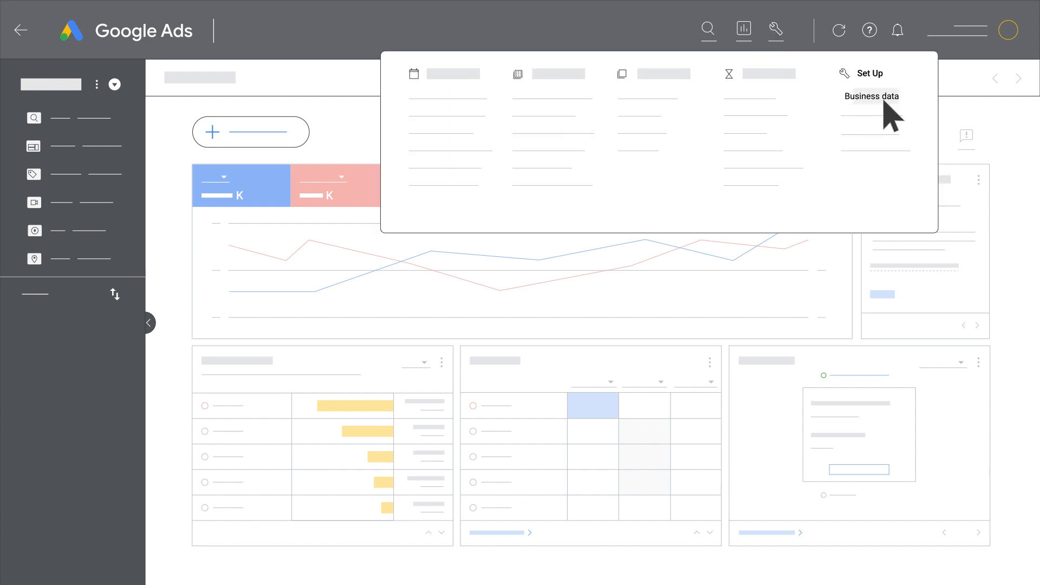
{"action": "left_click", "coordinate": [870, 96]}
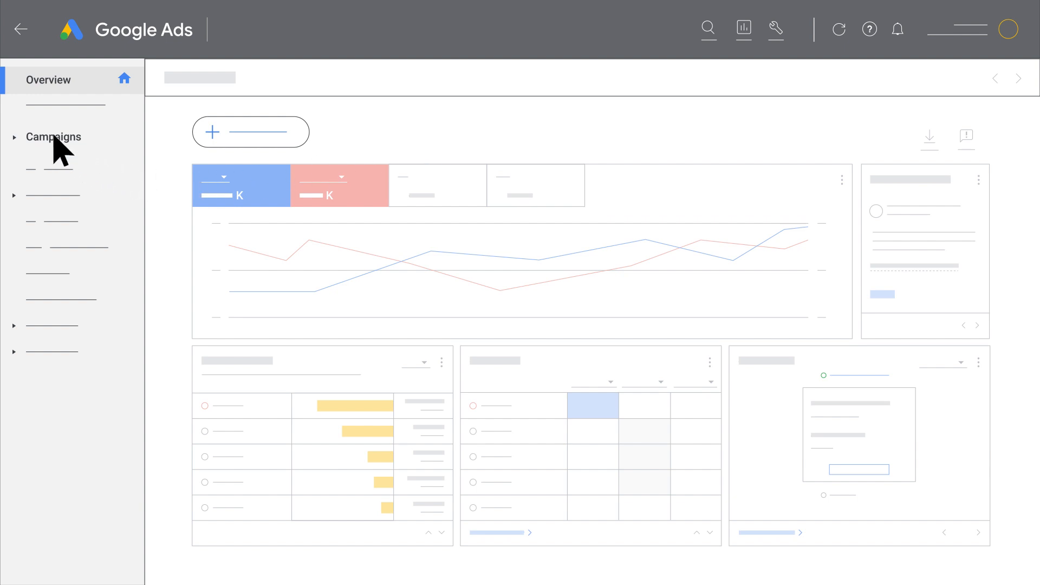
Go to the first campaign in the Campaigns list and view its Settings page
{"action": "left_click", "coordinate": [53, 136]}
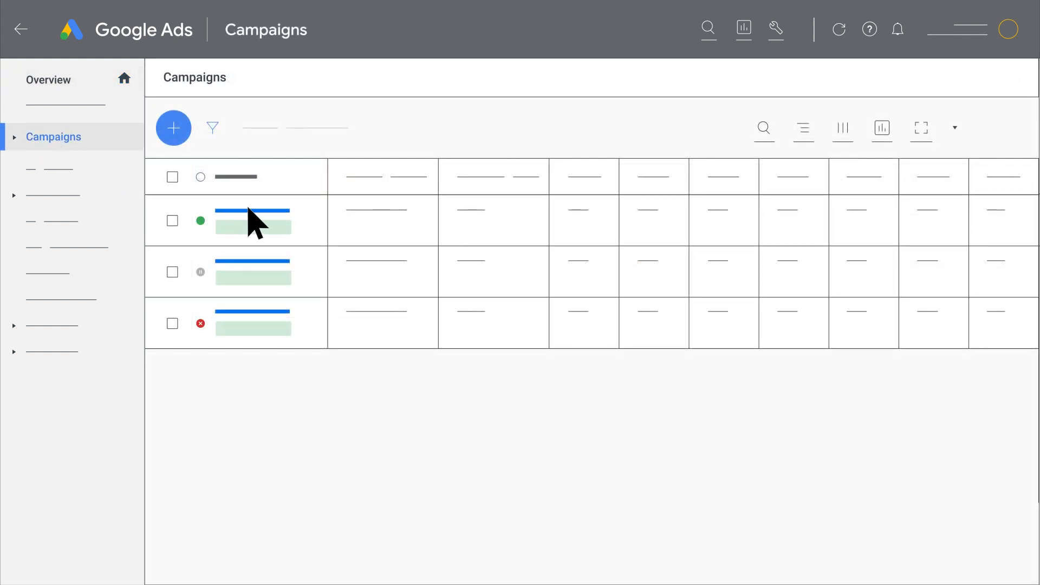
{"action": "left_click", "coordinate": [49, 79]}
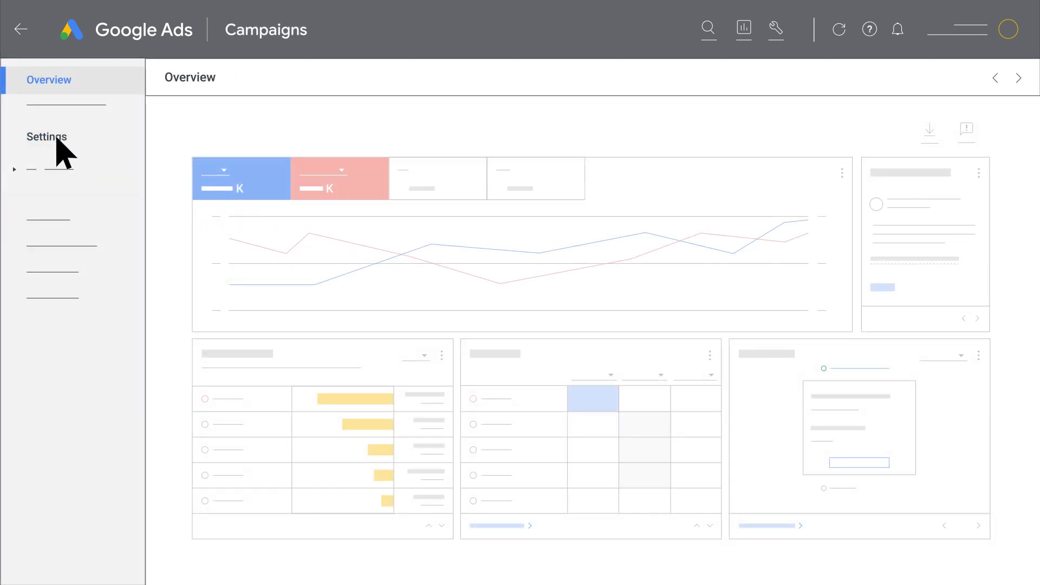
{"action": "left_click", "coordinate": [47, 136]}
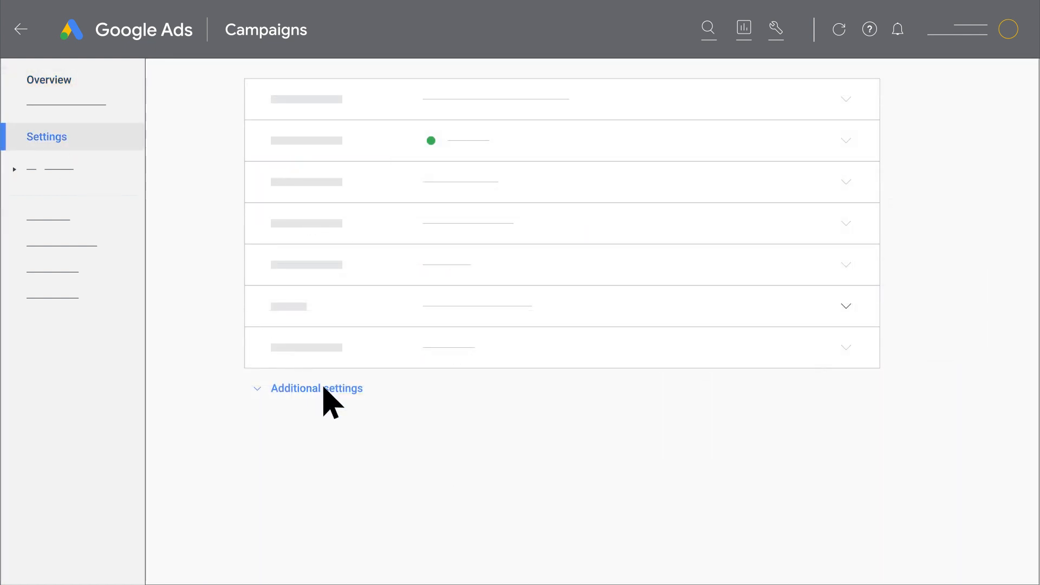
Under Additional settings, enable a product feed with Google Ads (local product feed) as source
{"action": "left_click", "coordinate": [316, 387]}
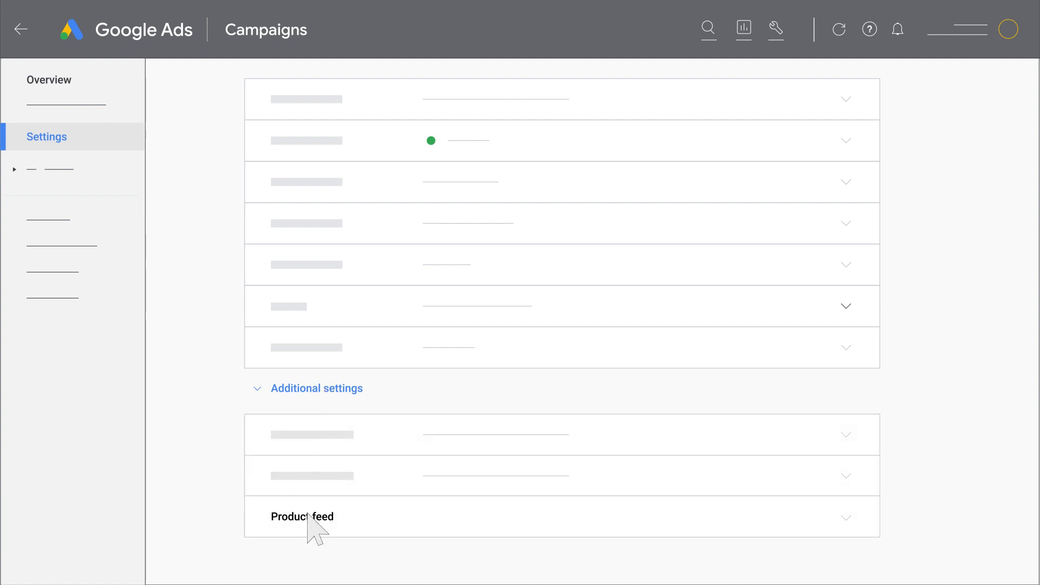
{"action": "left_click", "coordinate": [429, 383]}
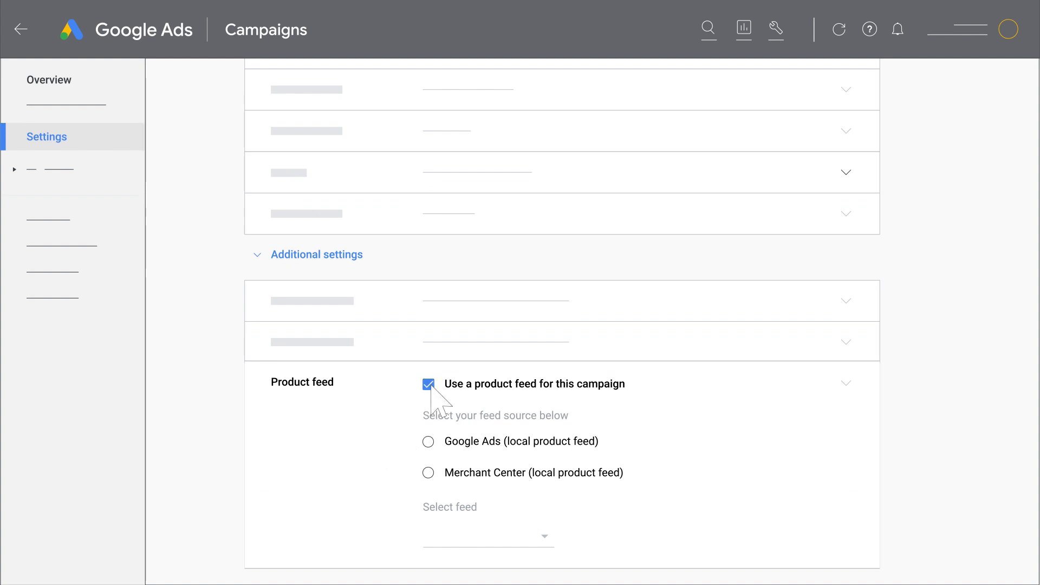
{"action": "mouse_move", "coordinate": [438, 401]}
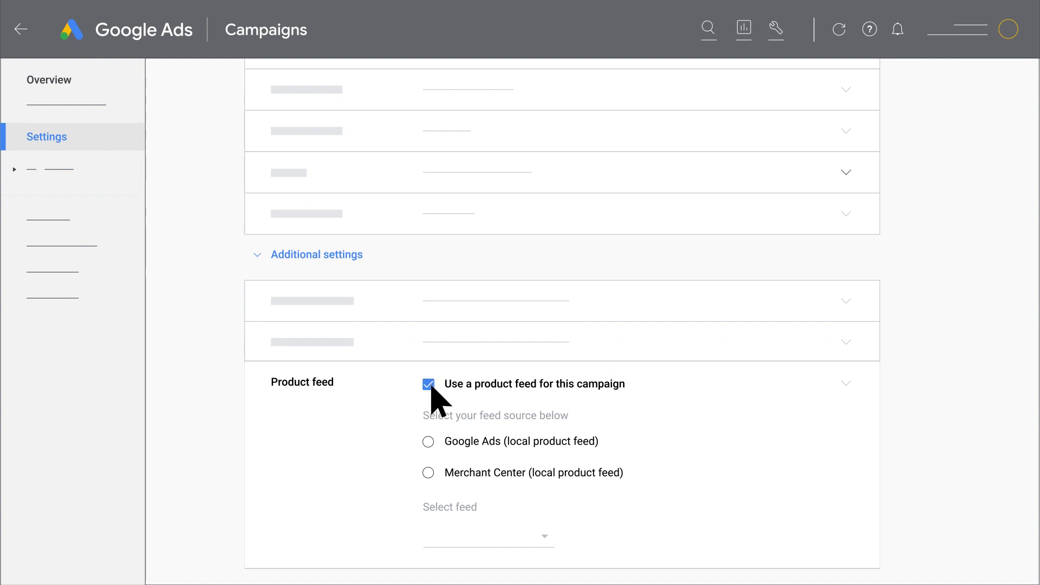
{"action": "left_click", "coordinate": [428, 441]}
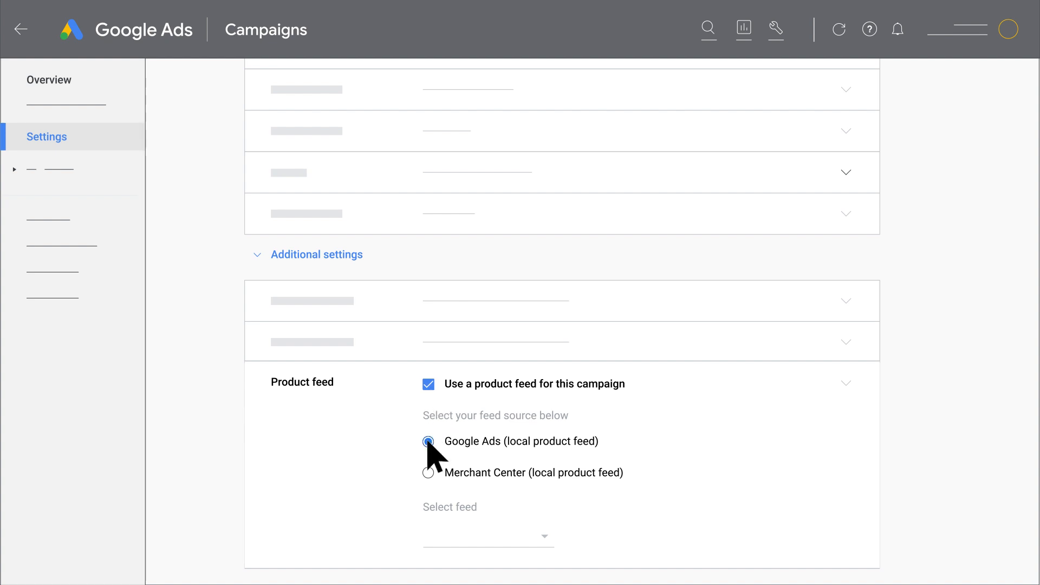
{"action": "left_click", "coordinate": [429, 442]}
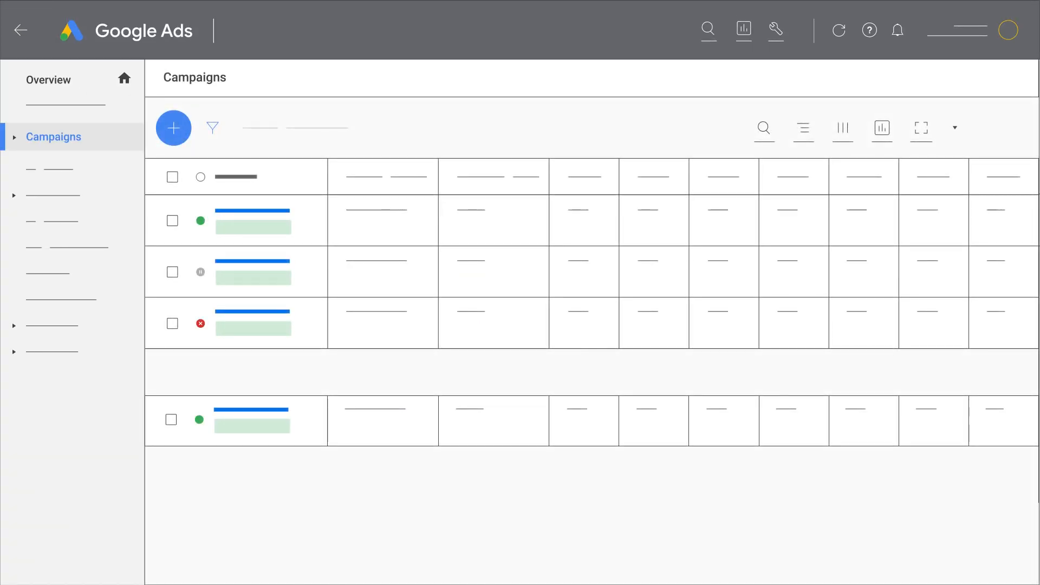
In the new campaign's settings, expand Product feed and tick Use a product feed
{"action": "left_click", "coordinate": [173, 127]}
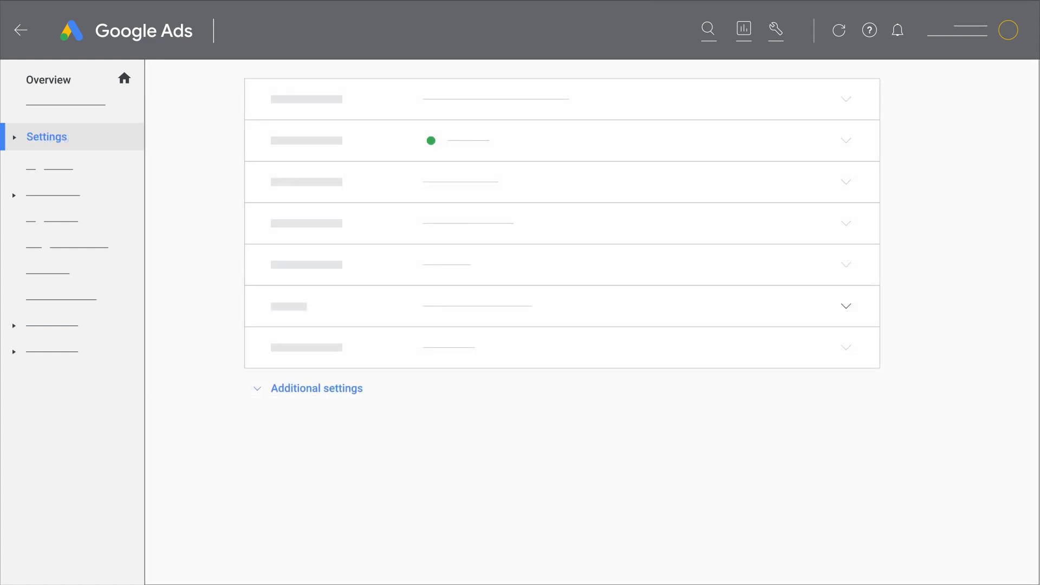
{"action": "mouse_move", "coordinate": [286, 208]}
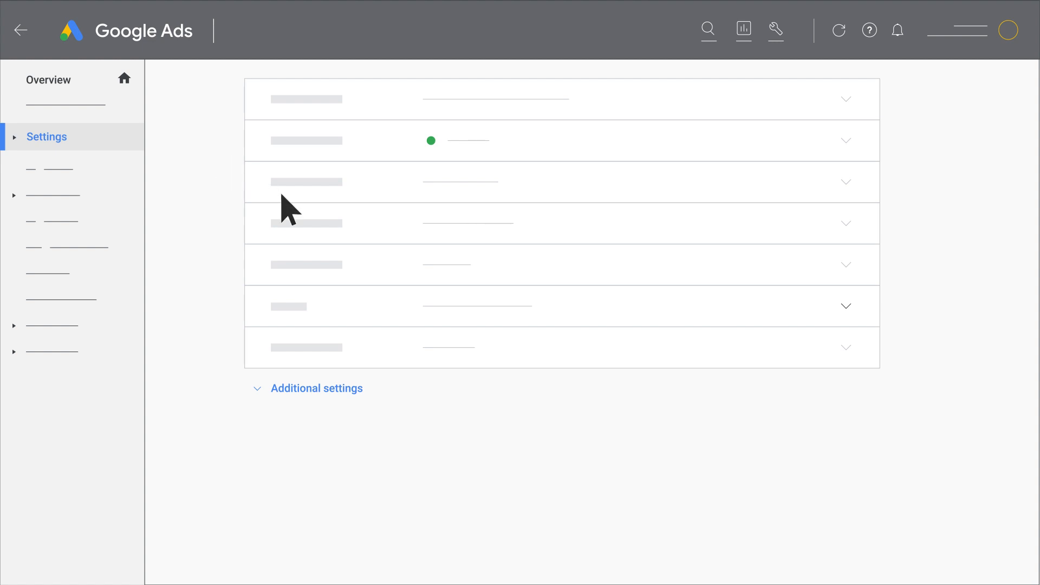
{"action": "left_click", "coordinate": [317, 388]}
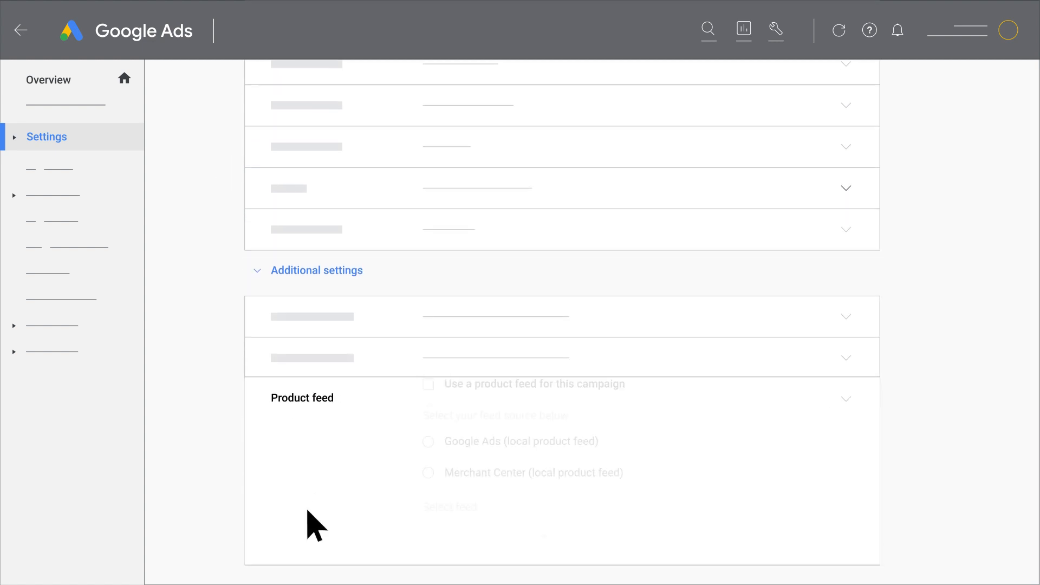
{"action": "left_click", "coordinate": [429, 383]}
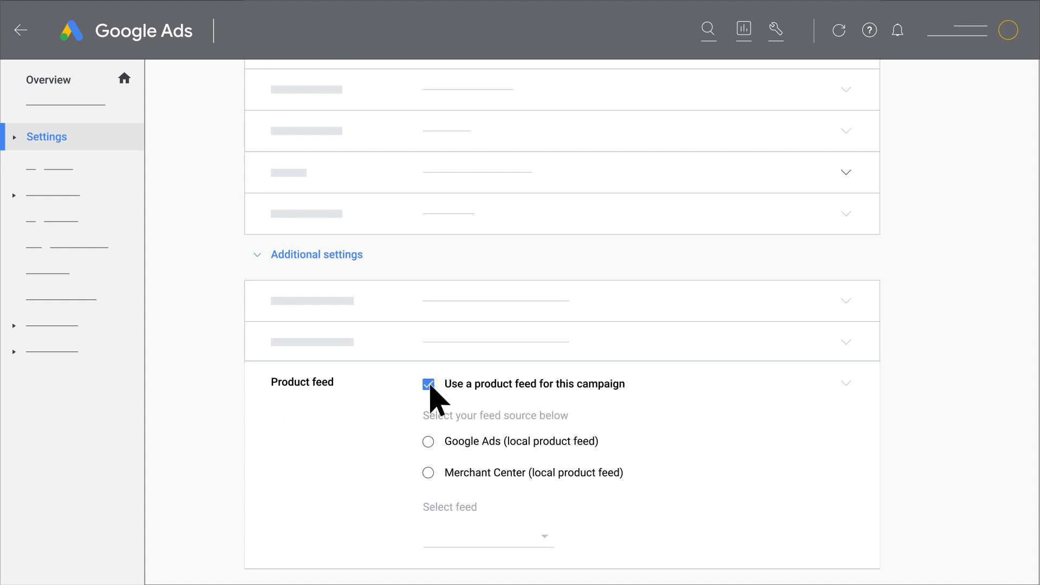